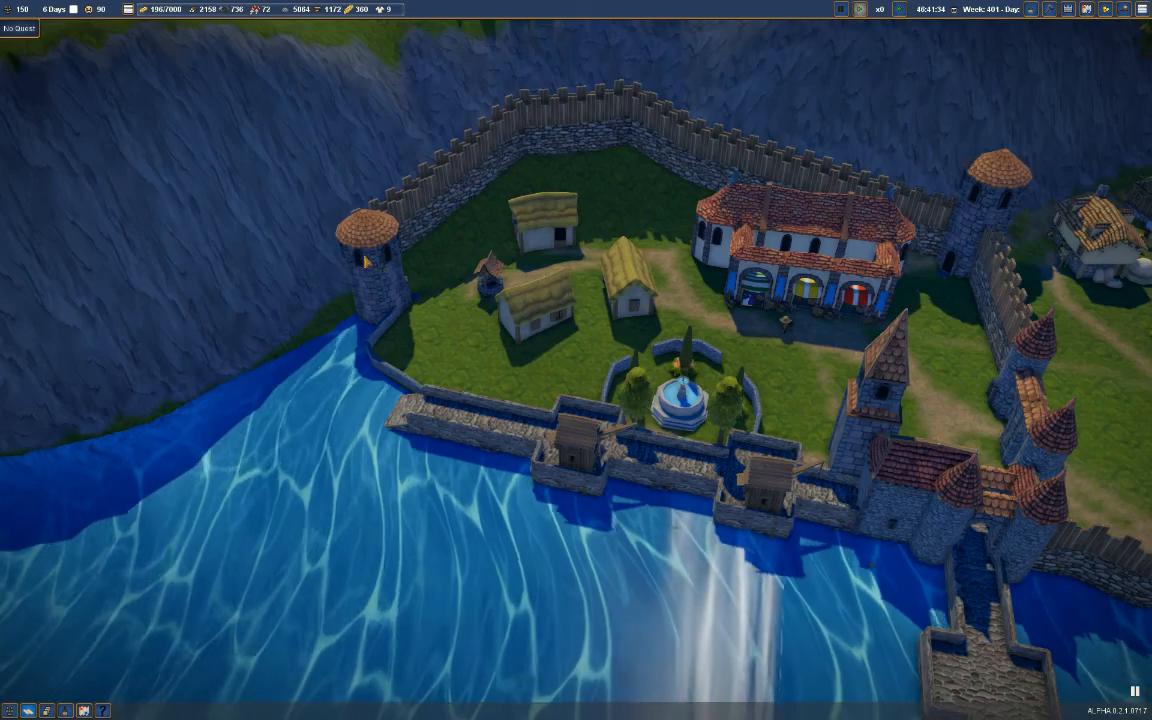
mouse_move(784, 390)
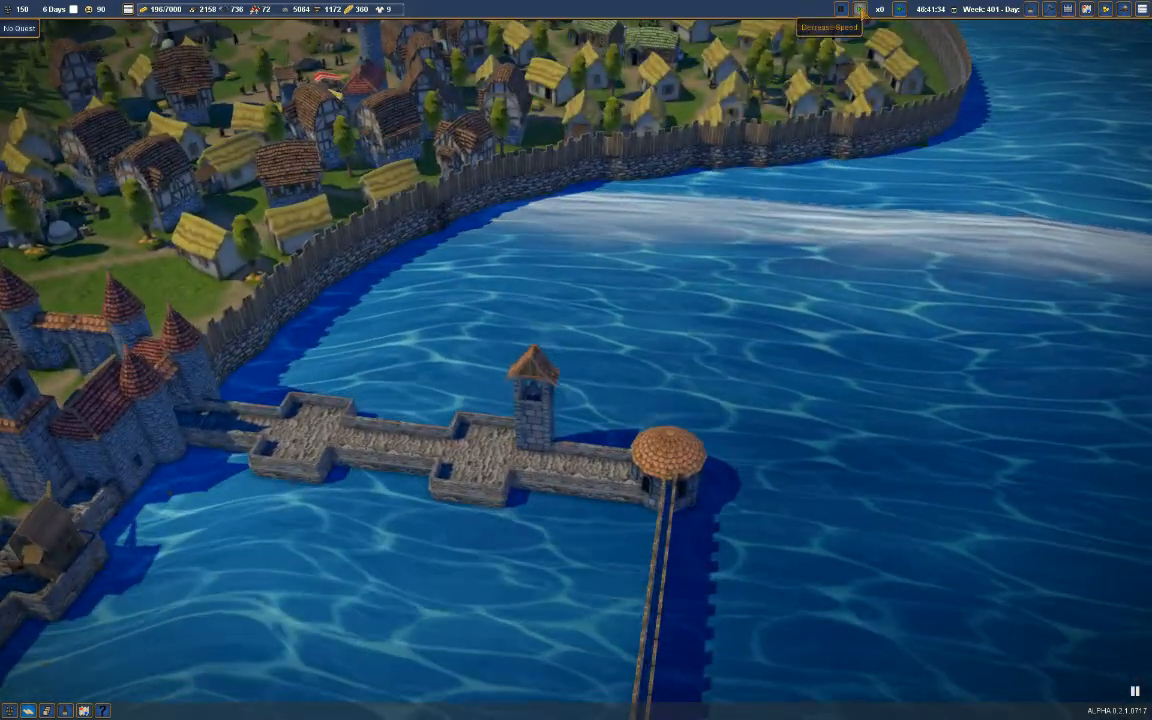
- Place stone towers and arched wall sections along the lakeside town wall
click(896, 8)
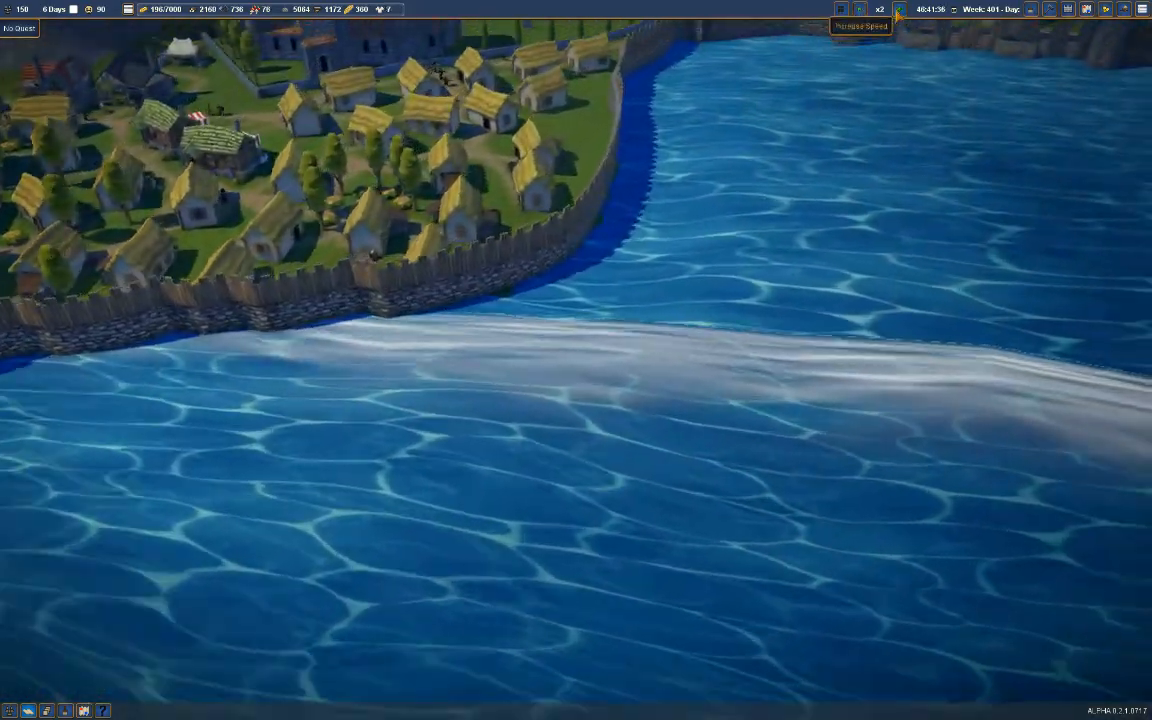
click(898, 8)
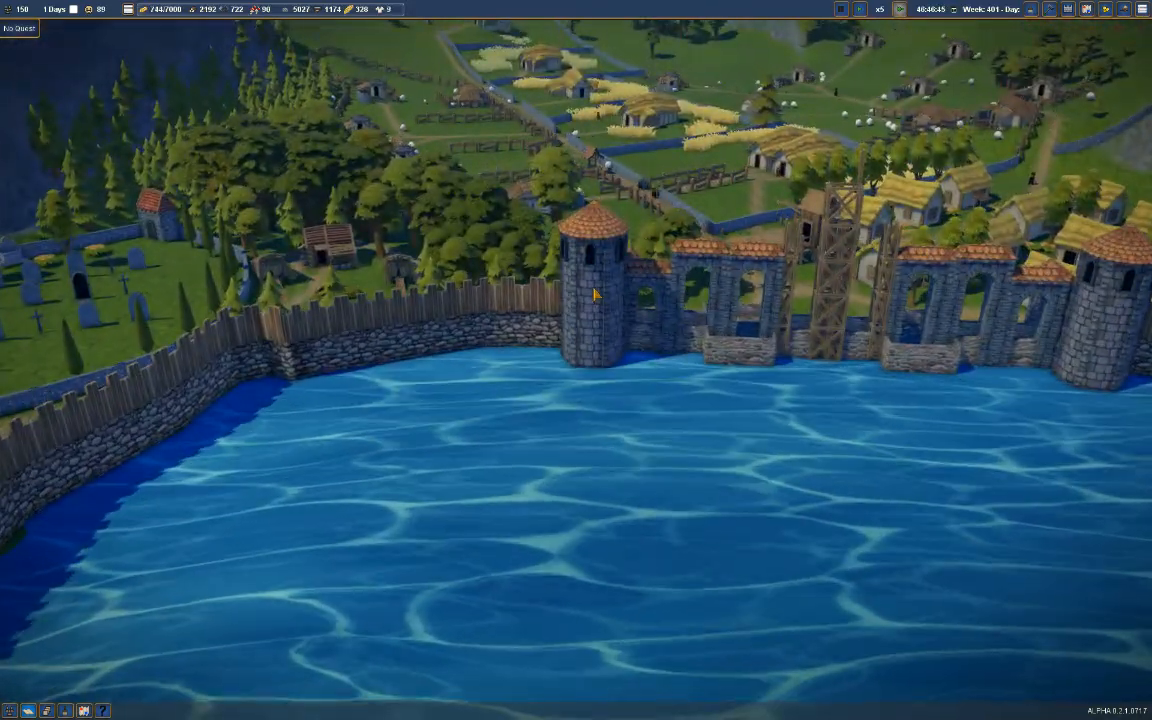
click(588, 296)
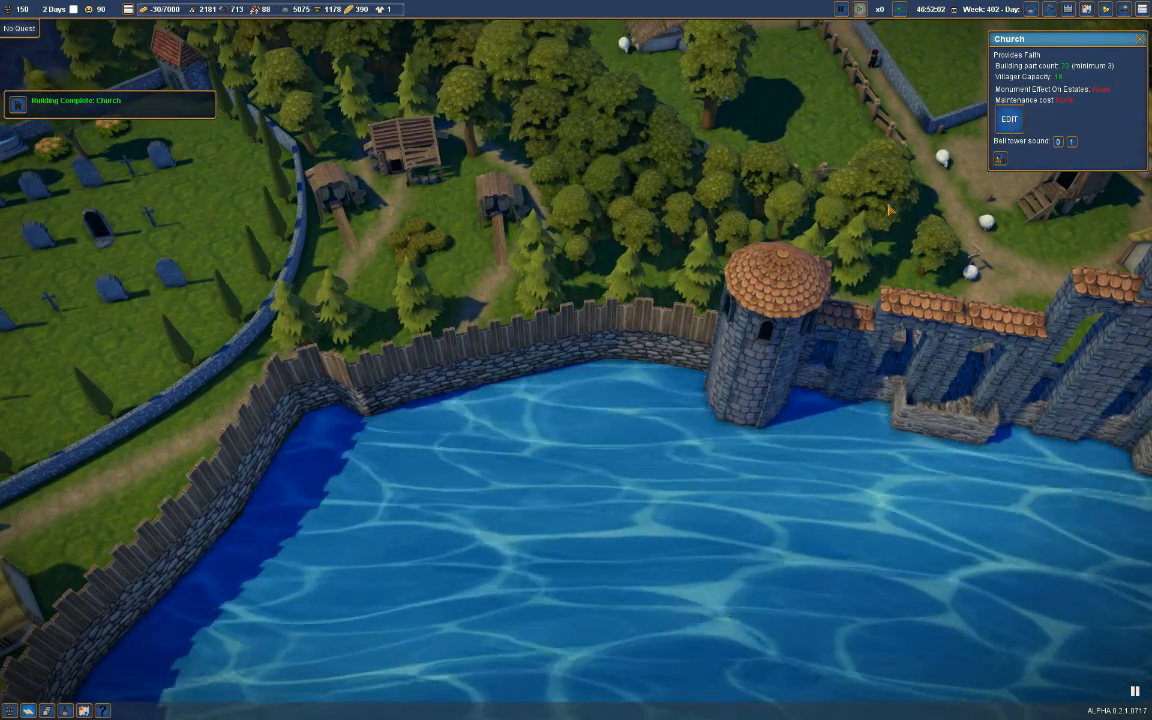
mouse_move(770, 382)
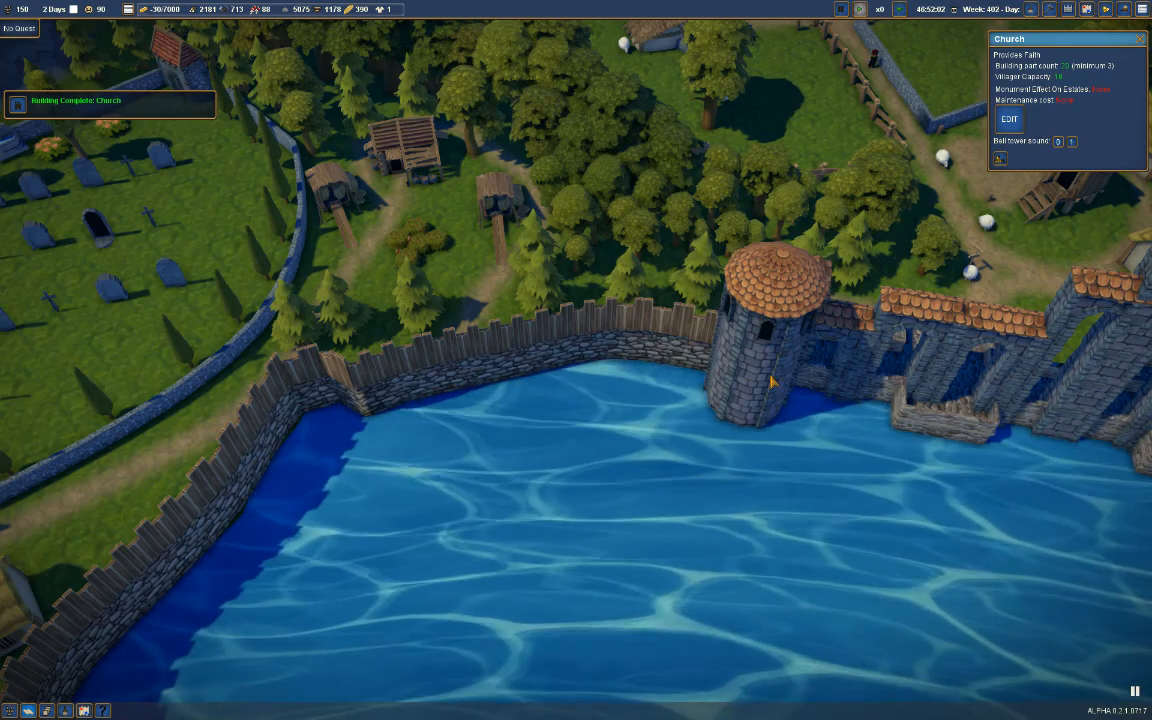
mouse_move(998, 160)
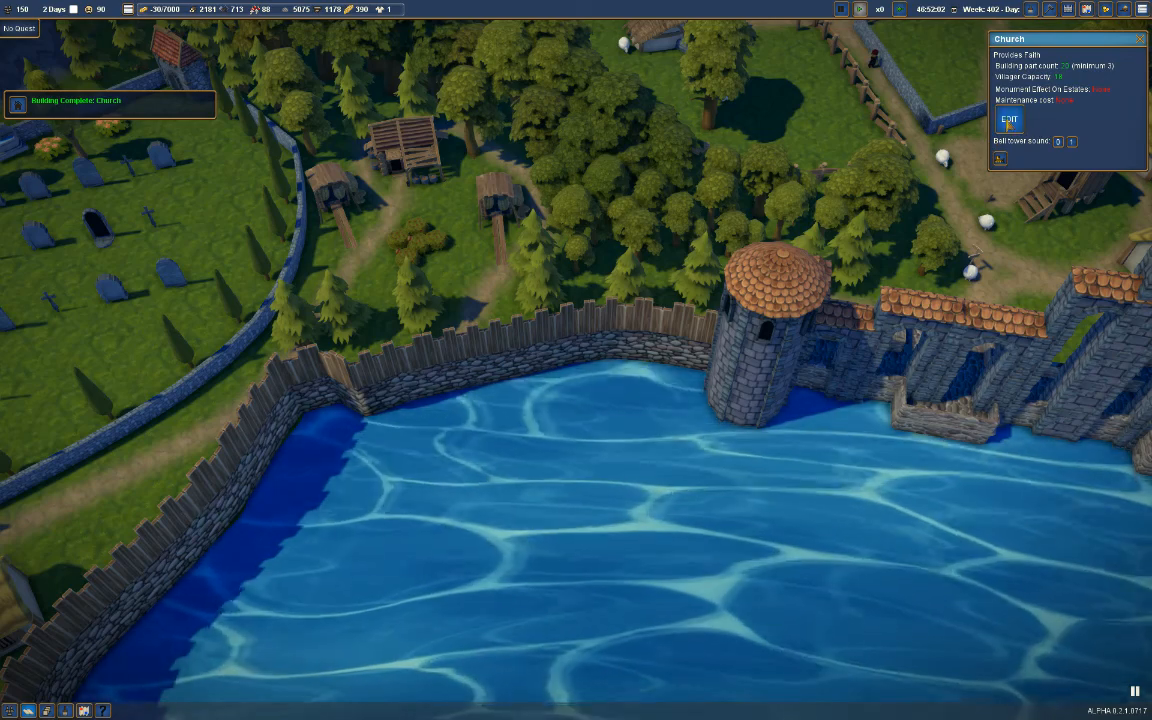
click(1008, 118)
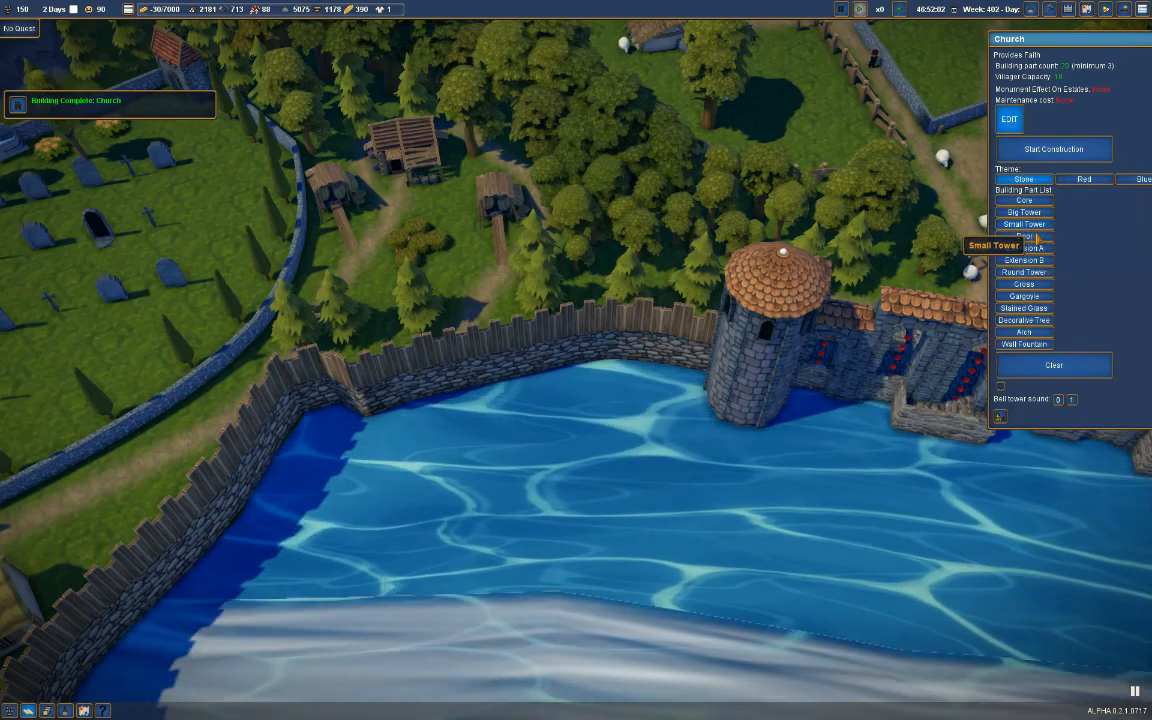
mouse_move(1024, 272)
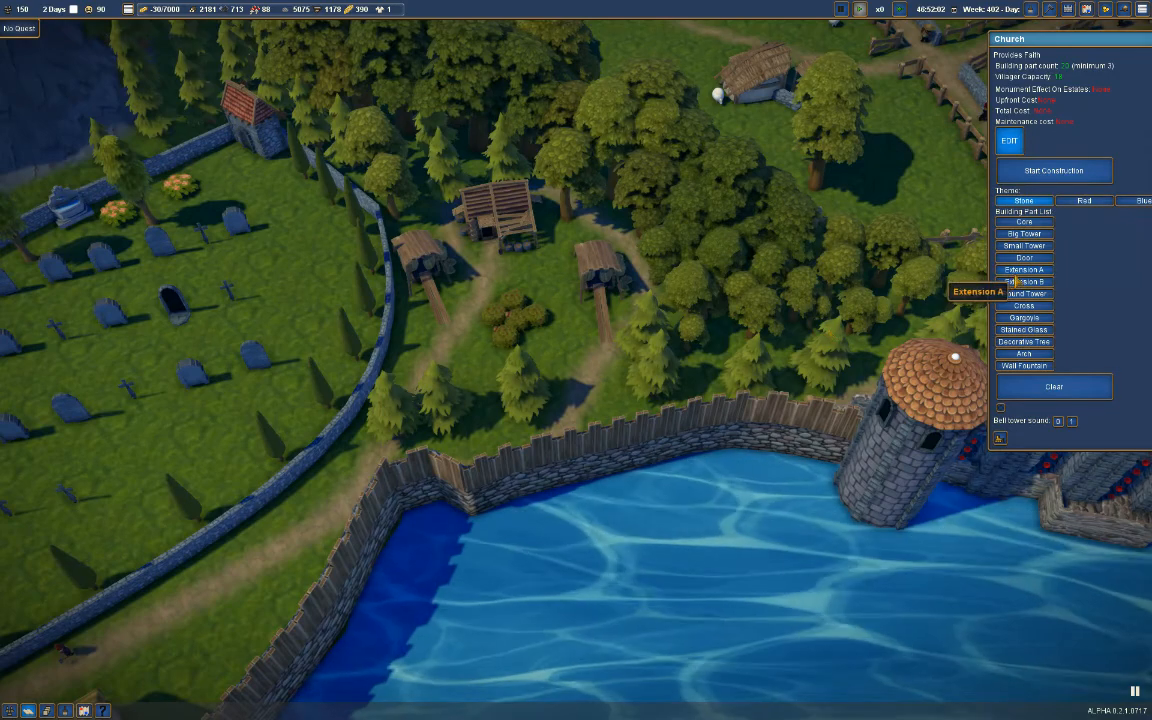
- Place a round stone tower on the lakeside wall beside the graveyard
click(1024, 280)
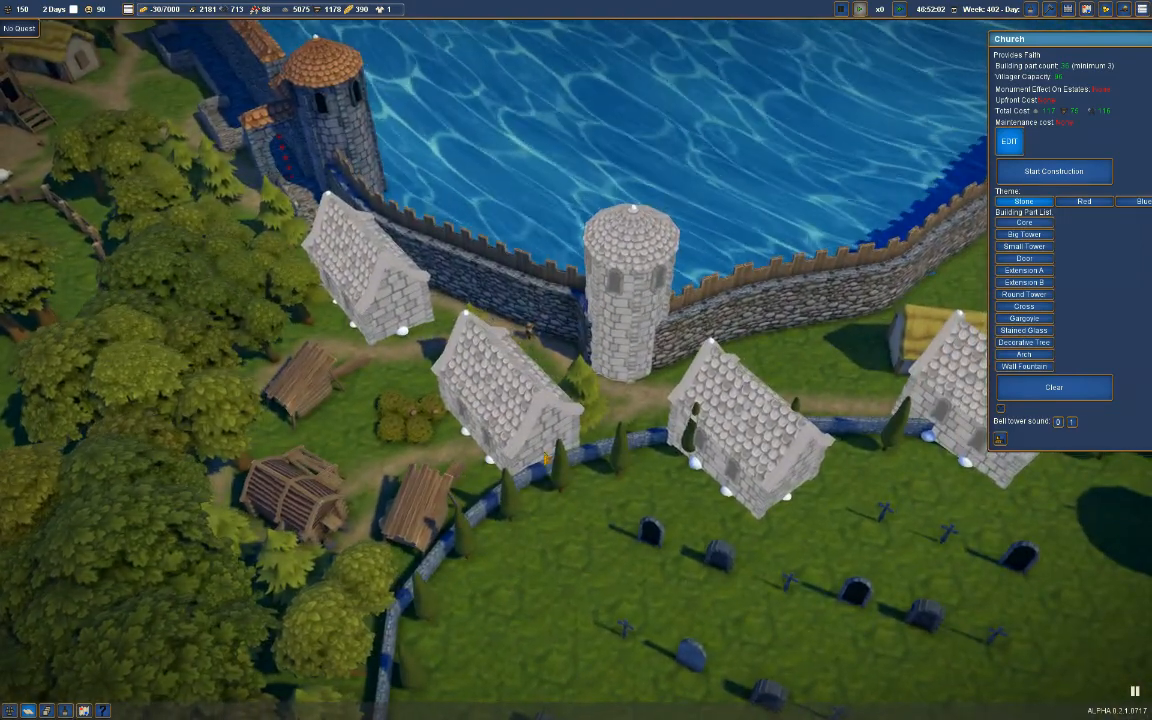
click(632, 290)
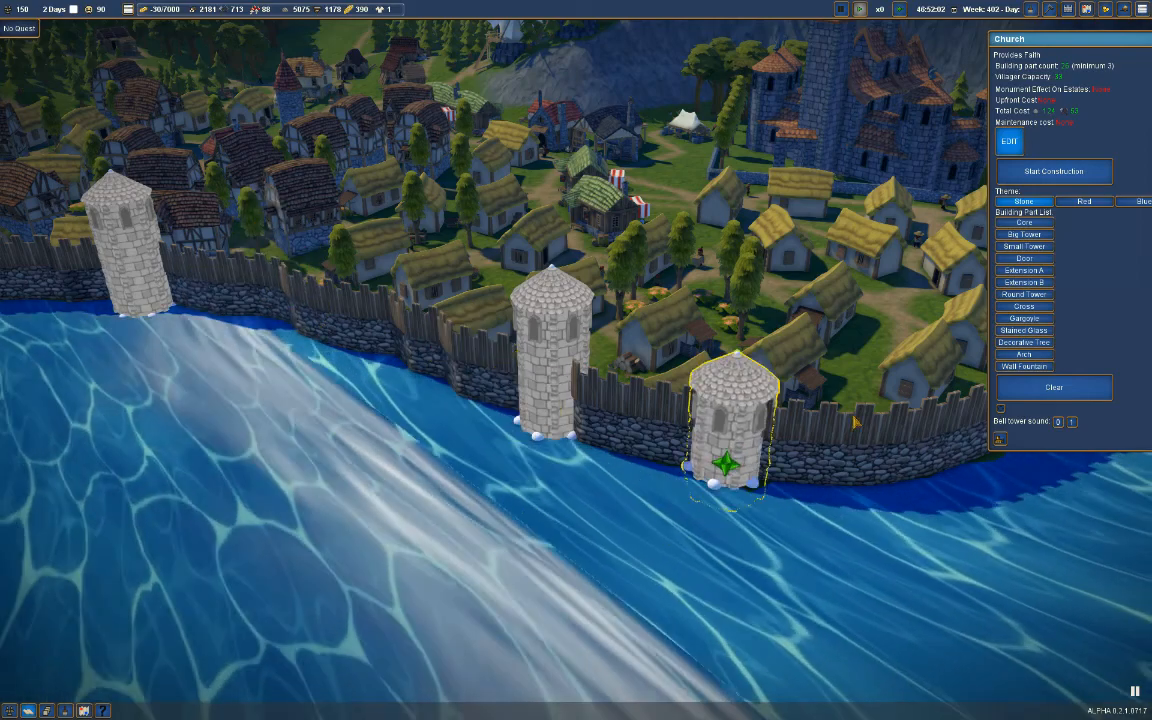
- Start construction of the church expansion with its lakeside towers
drag(736, 460, 380, 490)
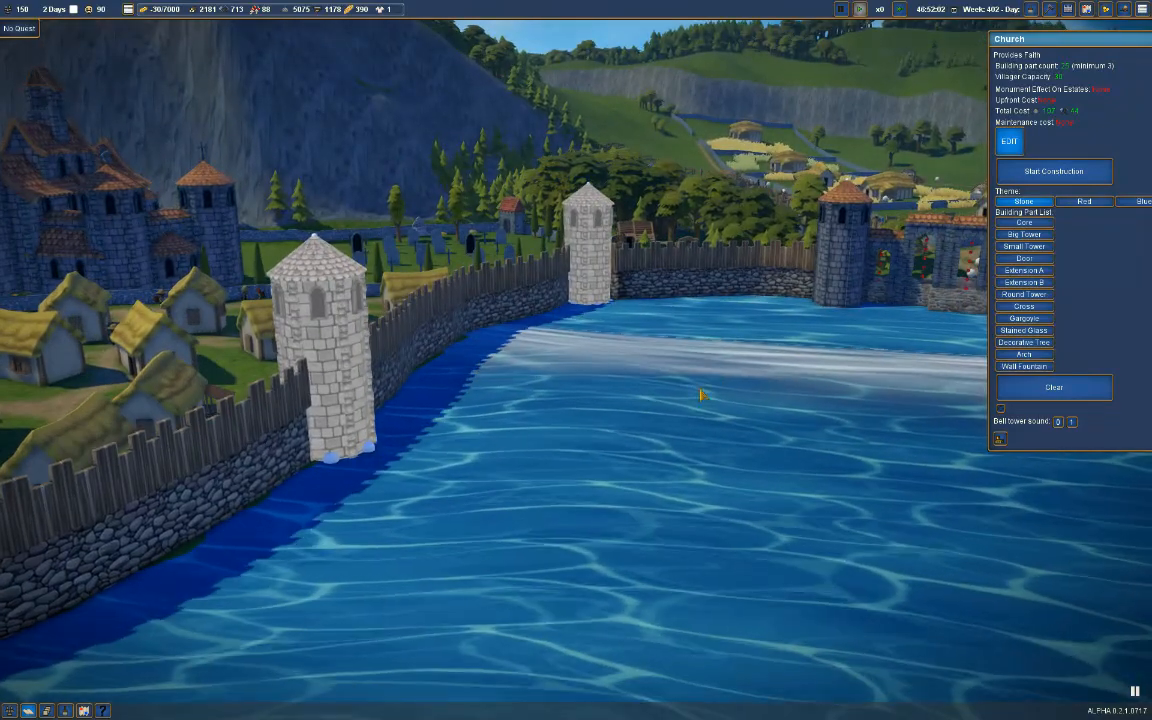
click(1054, 172)
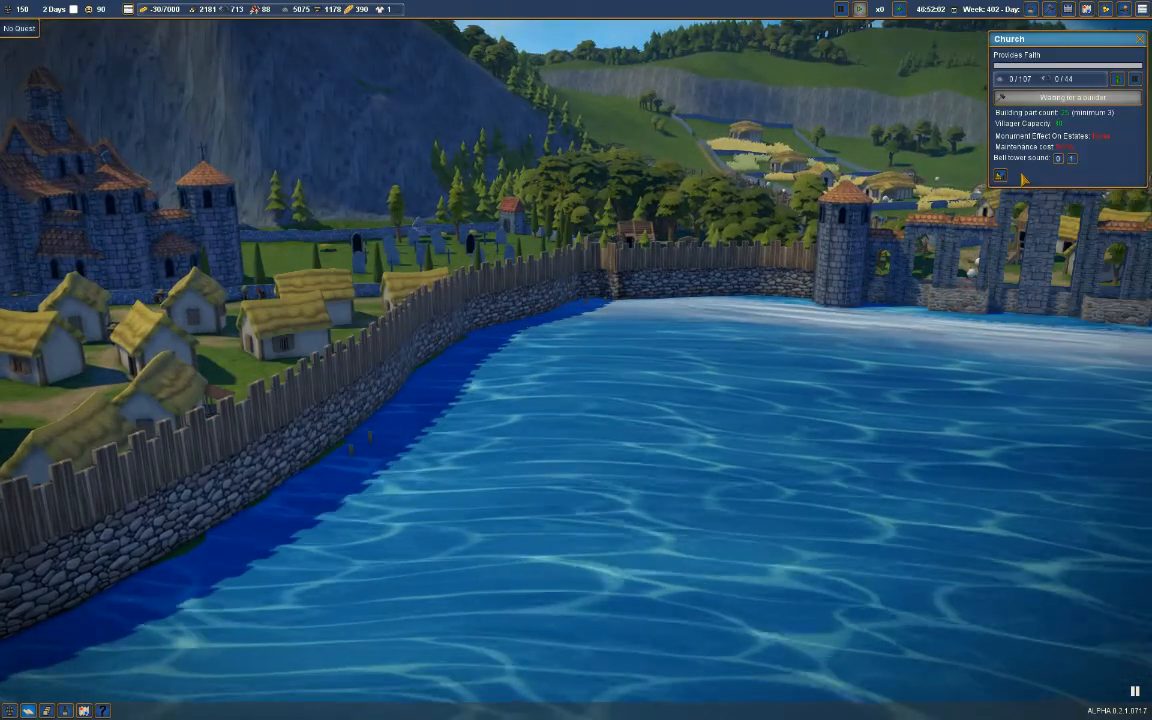